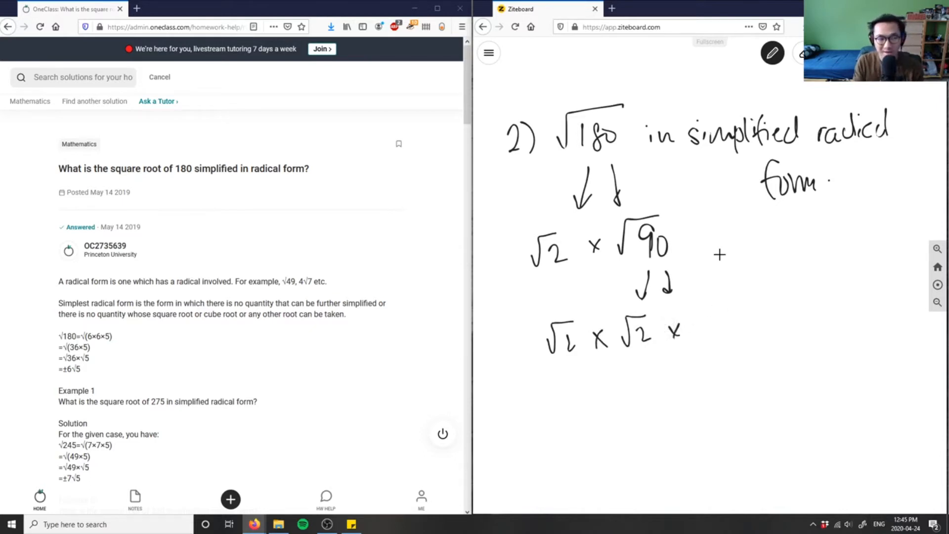
Write √45 to complete √2 × √2 × √45 and move the board for the next line
drag(693, 340, 724, 315)
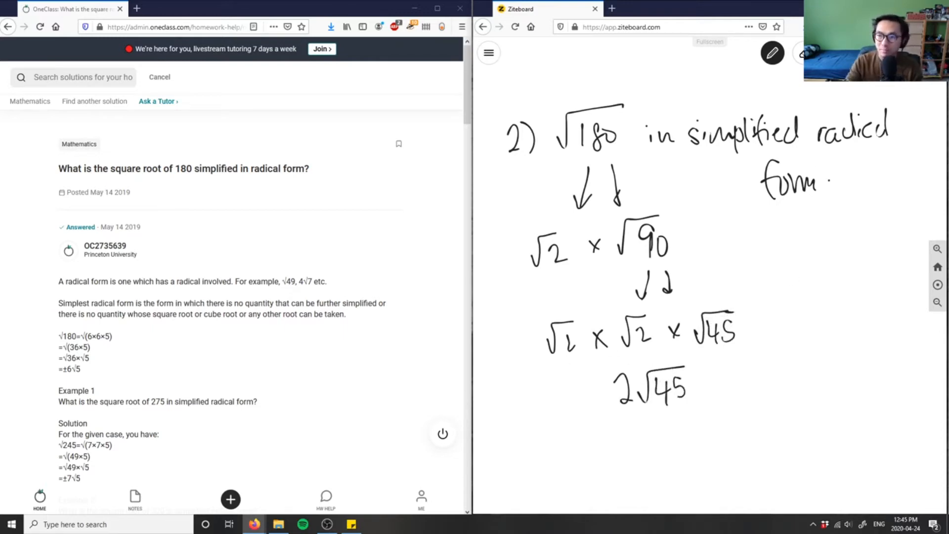
scroll(down, 3)
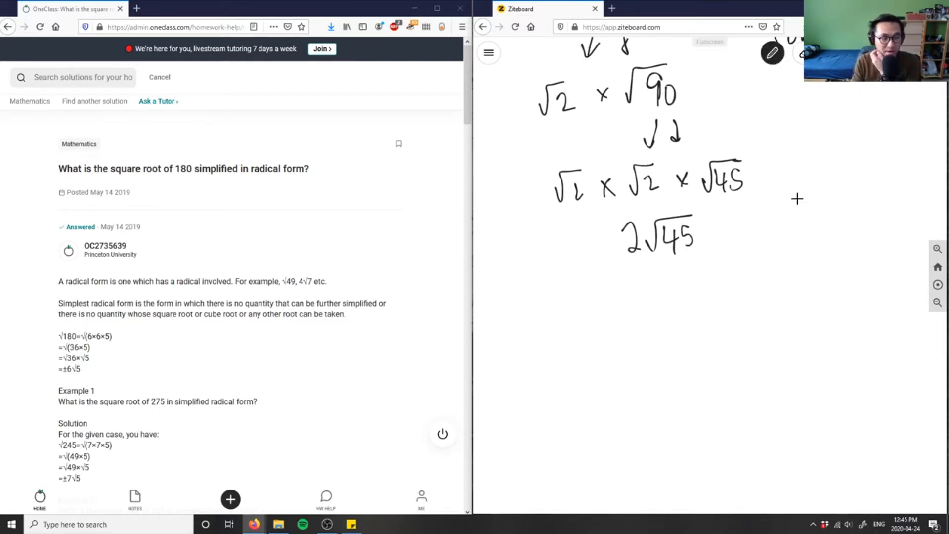
Write 2√5 × √9 under 2√45, then rewrite it as 2 × √5 × 3
click(613, 242)
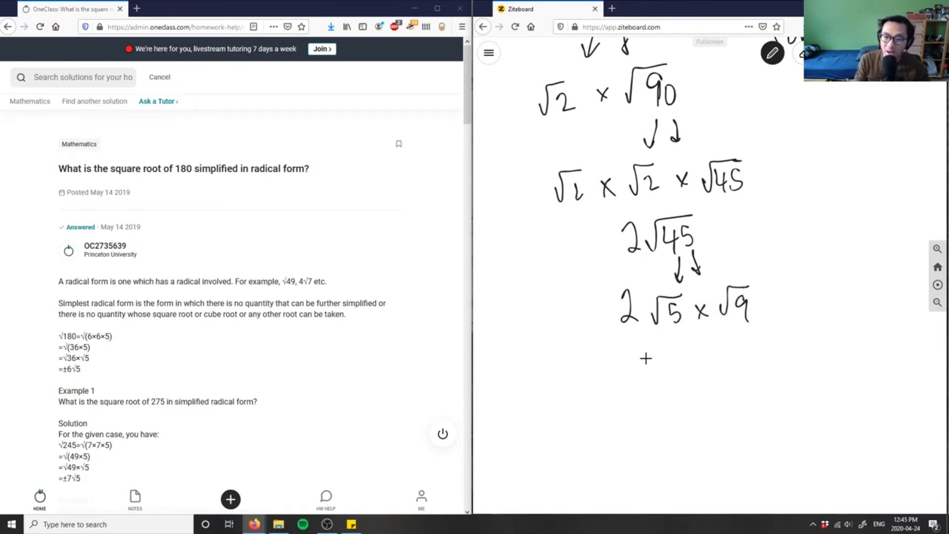
drag(633, 375, 678, 357)
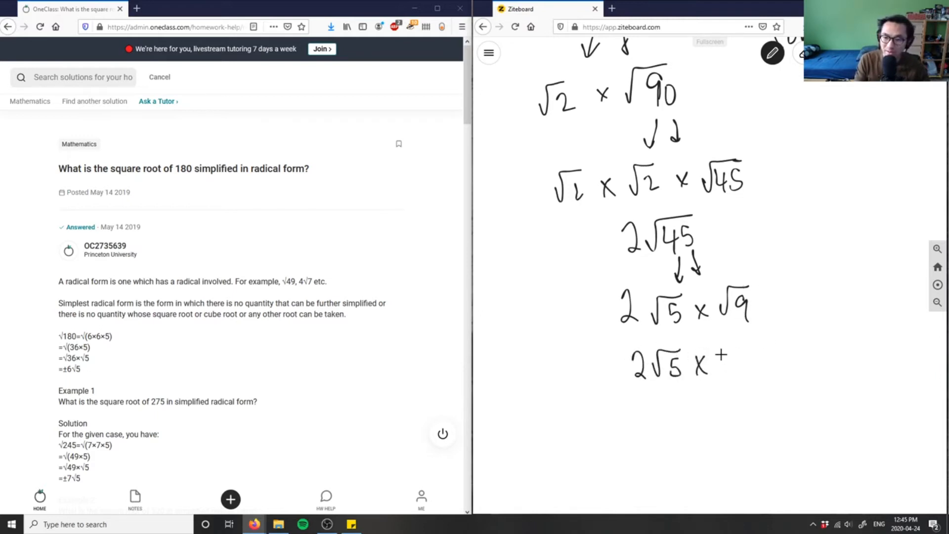
drag(720, 357, 733, 369)
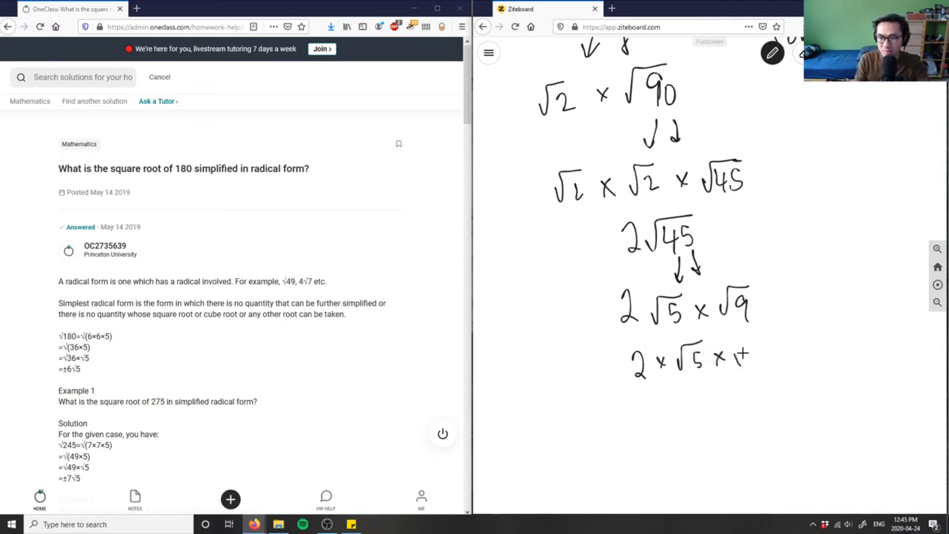
drag(739, 345, 754, 363)
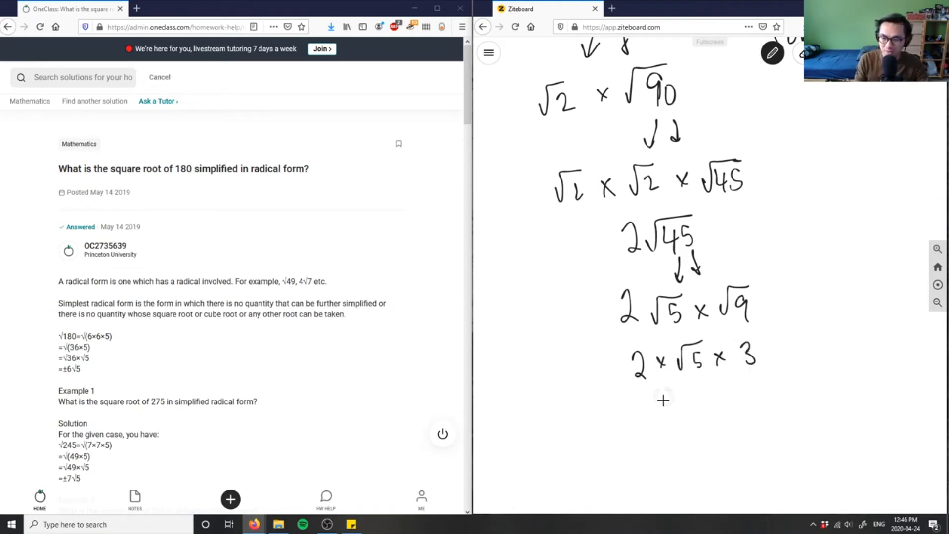
click(663, 400)
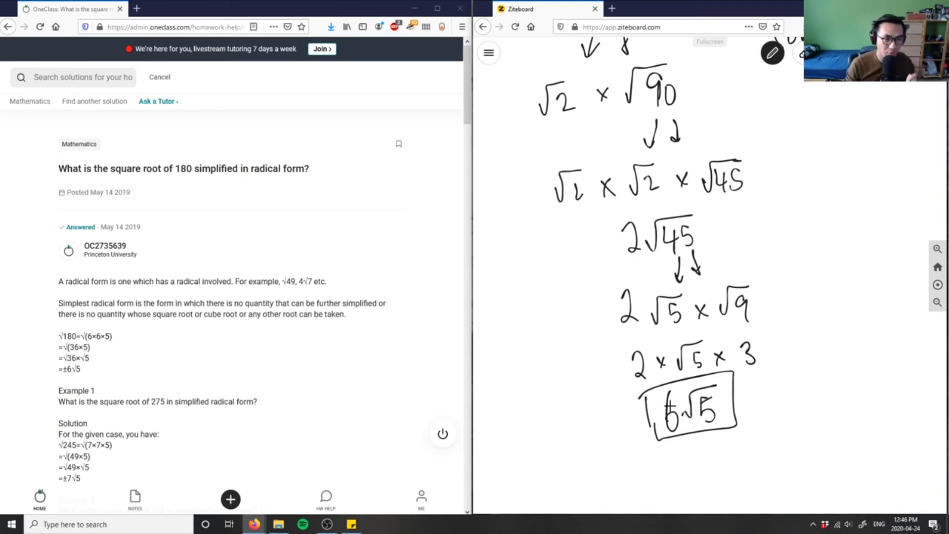
mouse_move(223, 204)
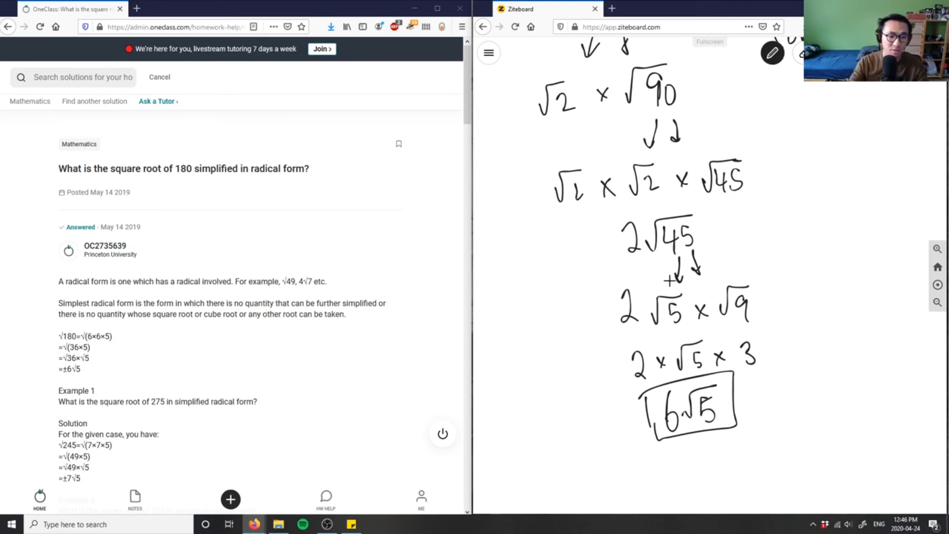
mouse_move(511, 309)
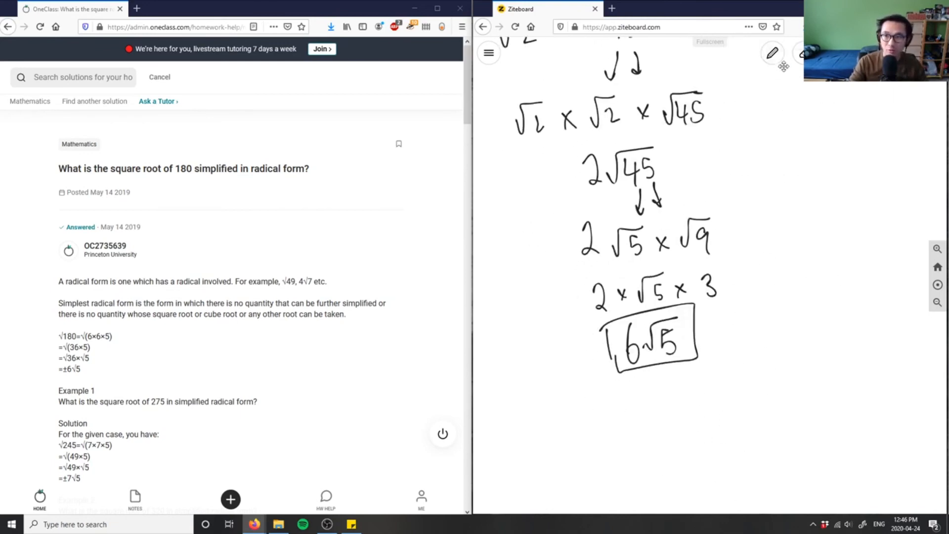
Draw a blue ± sign before the boxed 6√5, making the answer ±6√5
click(772, 52)
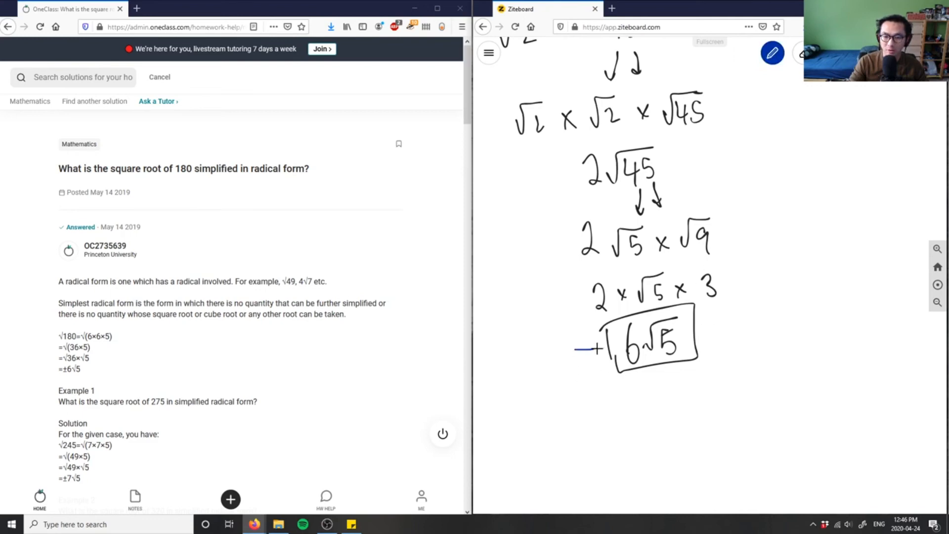
drag(584, 339, 584, 360)
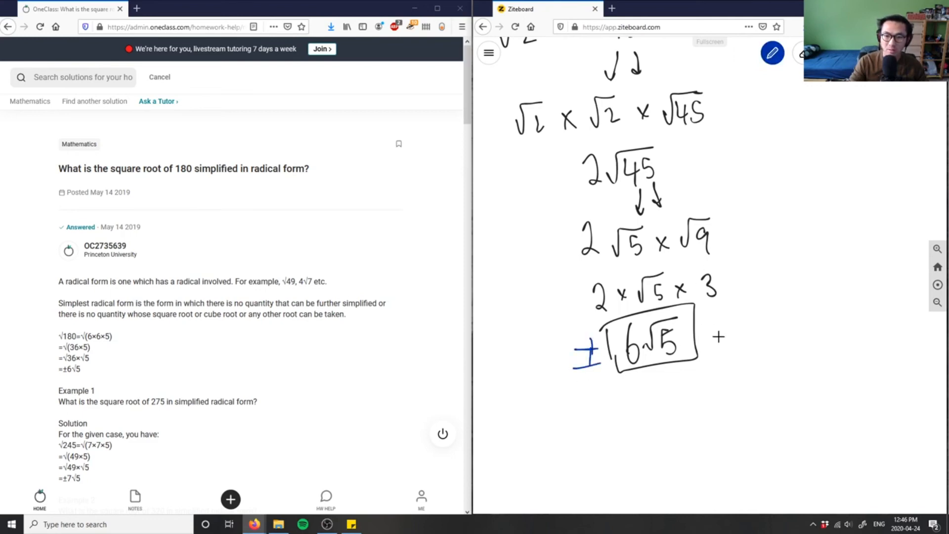